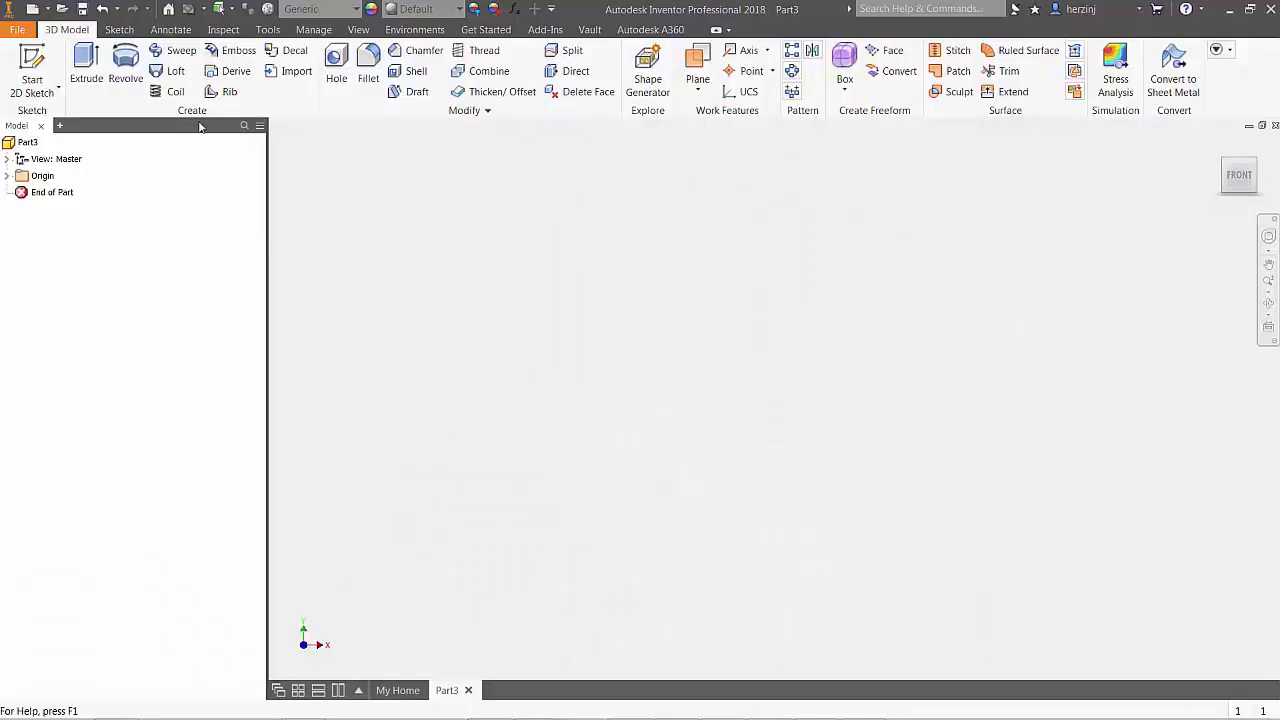
- Start a new 2D sketch in the blank part so the origin planes appear
click(32, 70)
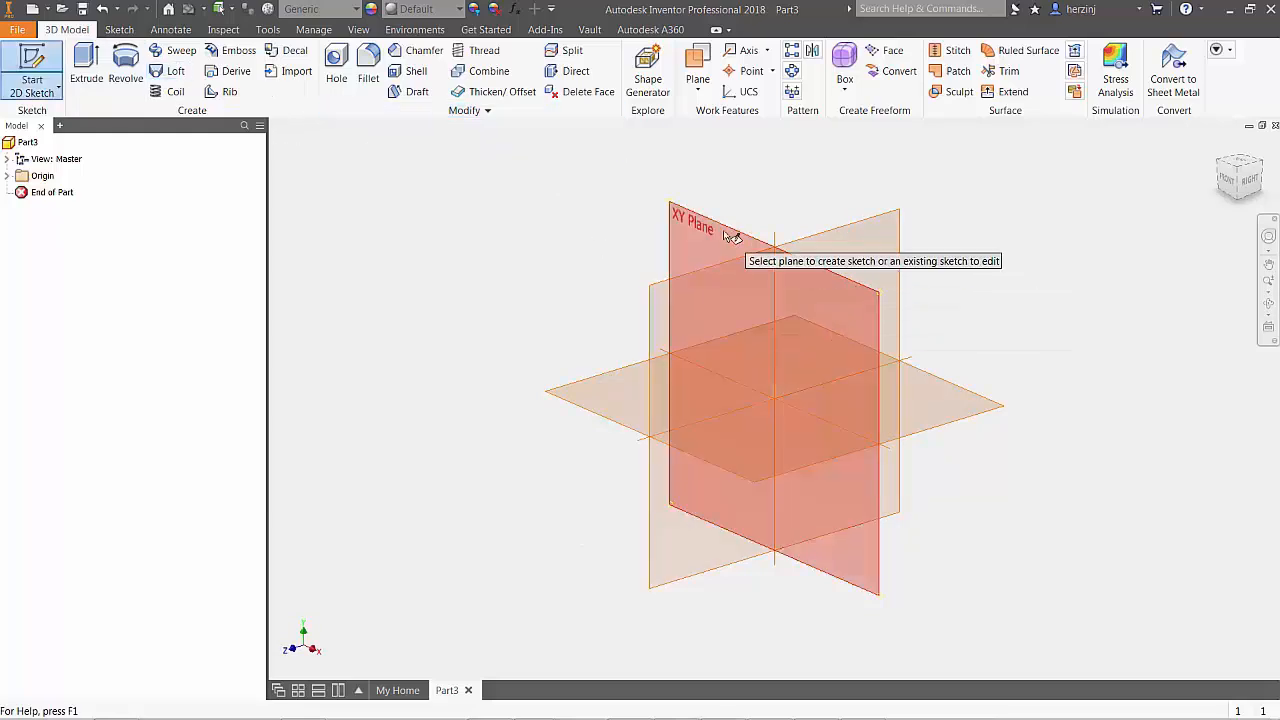
- On the XY plane, sketch a 0.500 in circle and a 10.000 in line offset 1.000 in
click(693, 222)
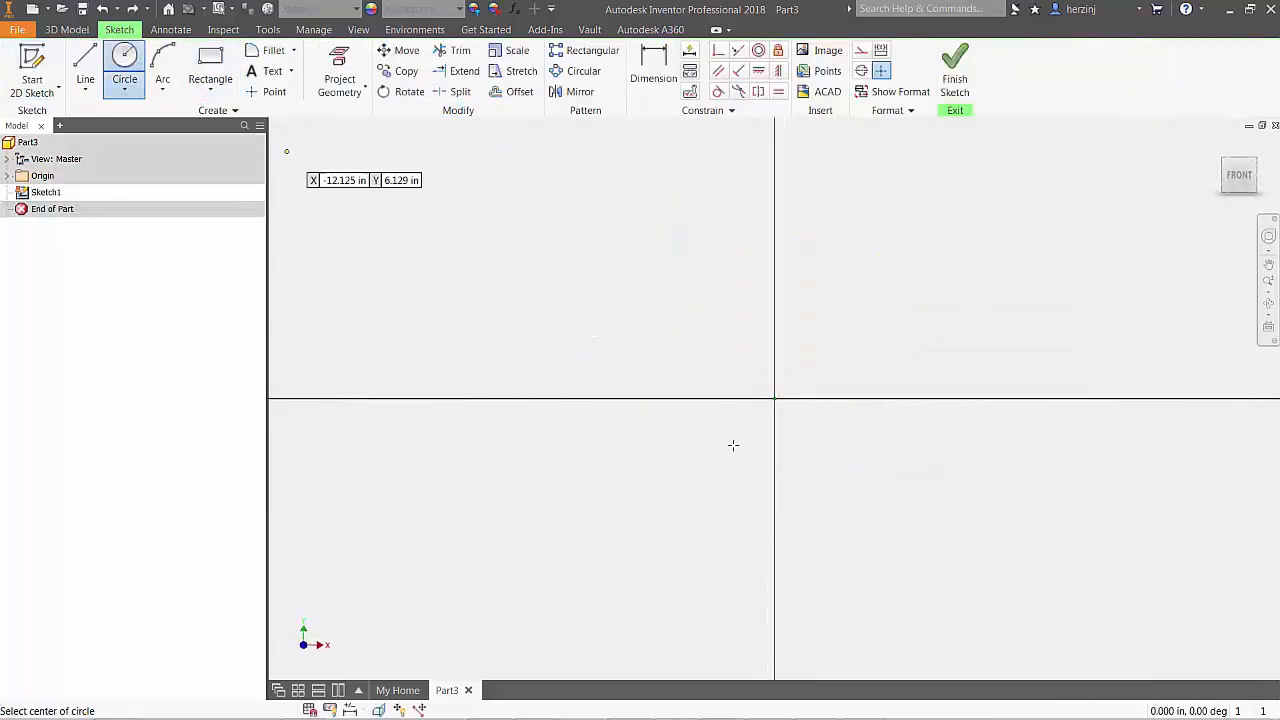
mouse_move(840, 490)
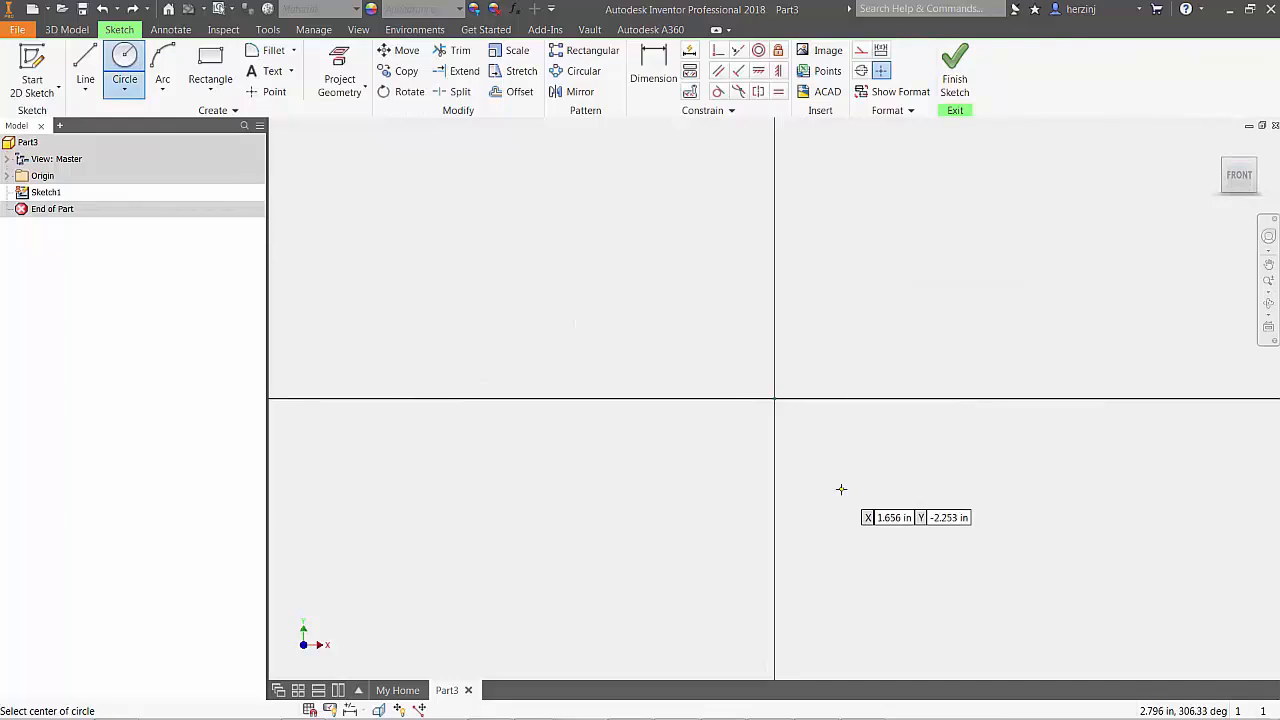
mouse_move(925, 487)
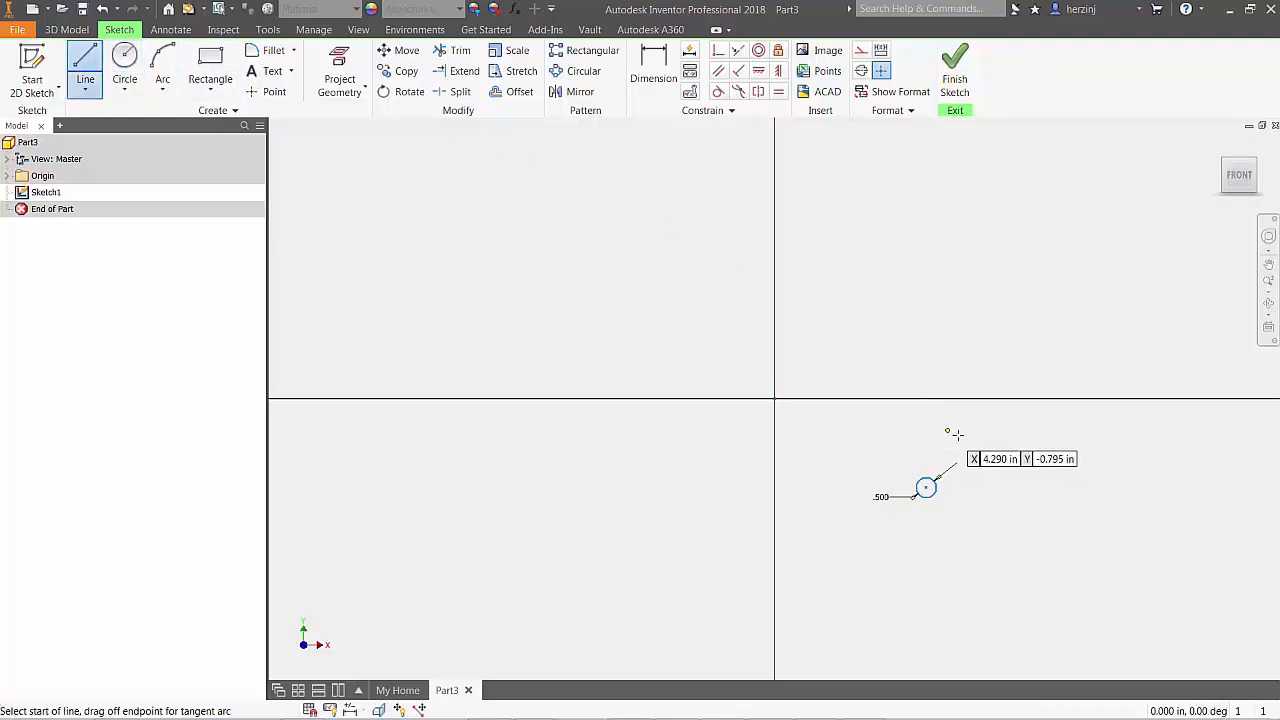
mouse_move(925, 403)
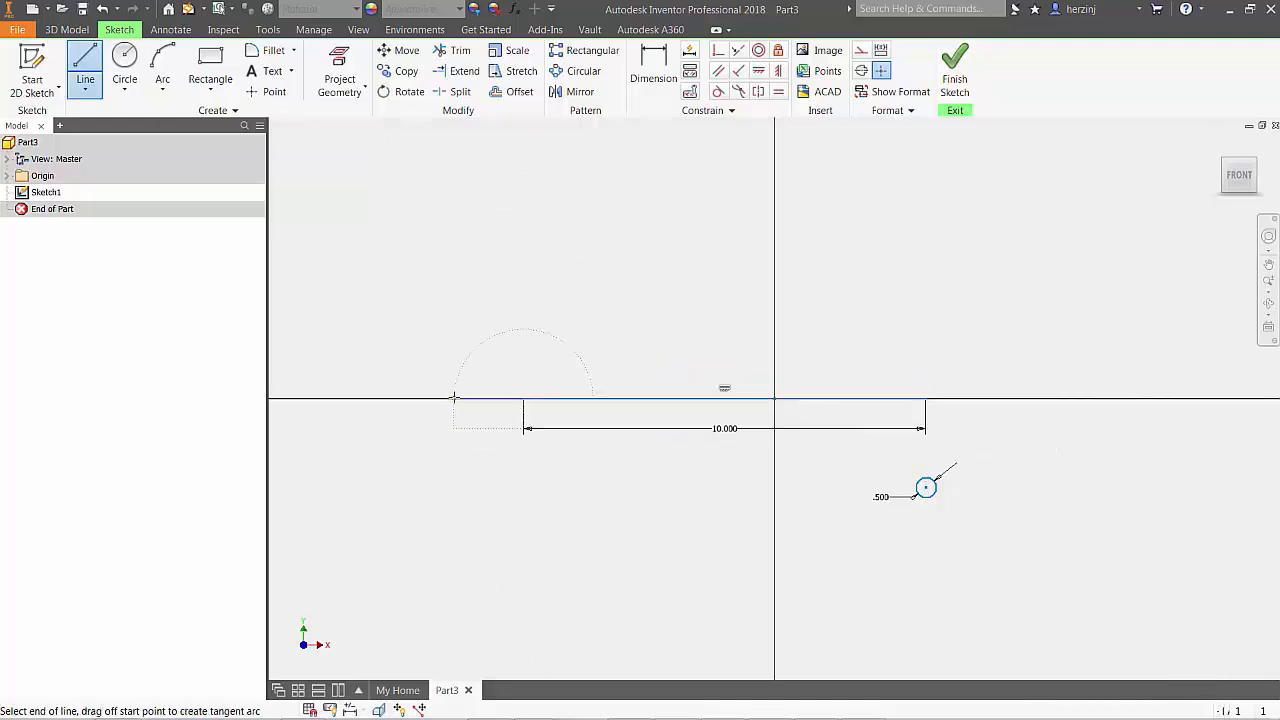
click(653, 78)
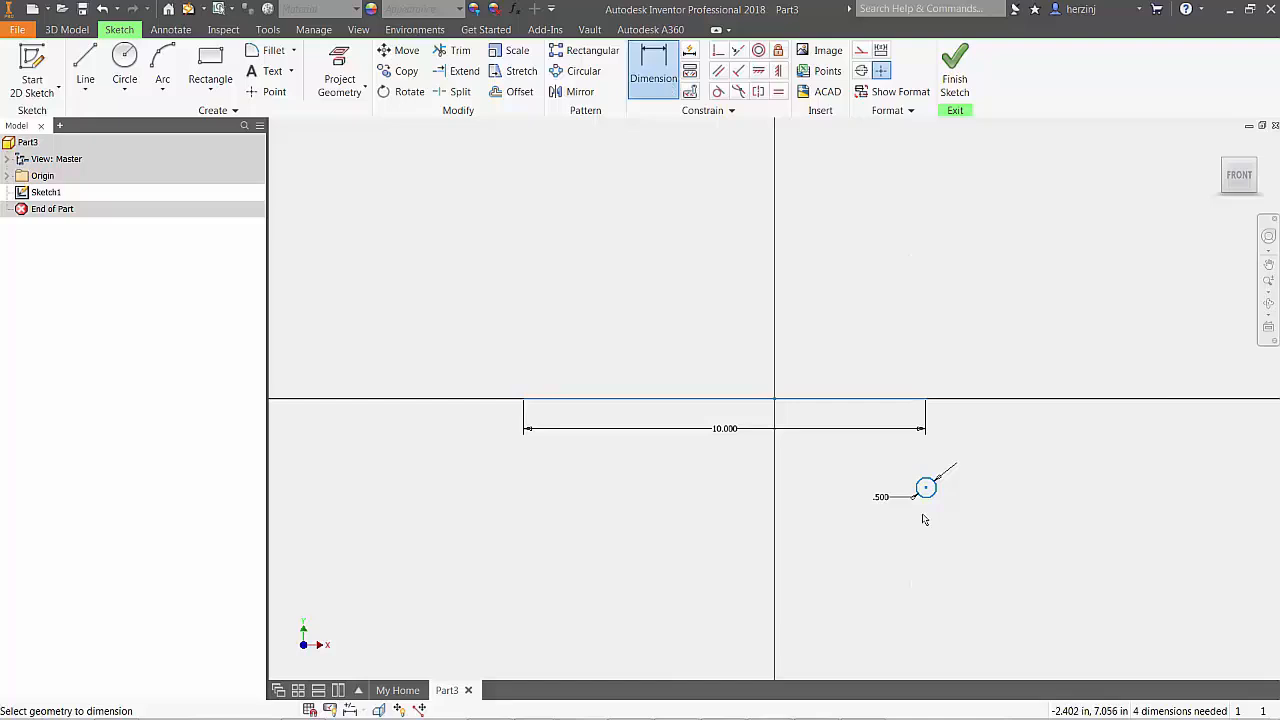
click(1002, 440)
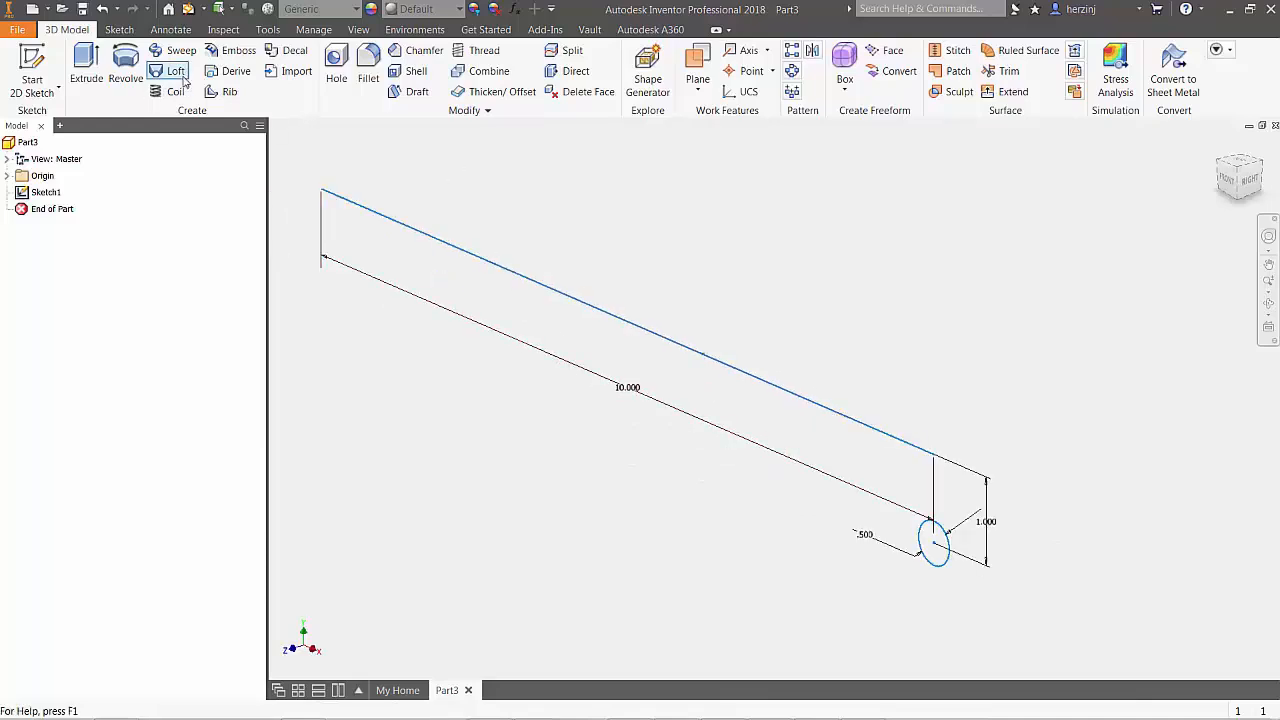
- Begin a Coil feature using the circle as profile and the line as axis
click(175, 71)
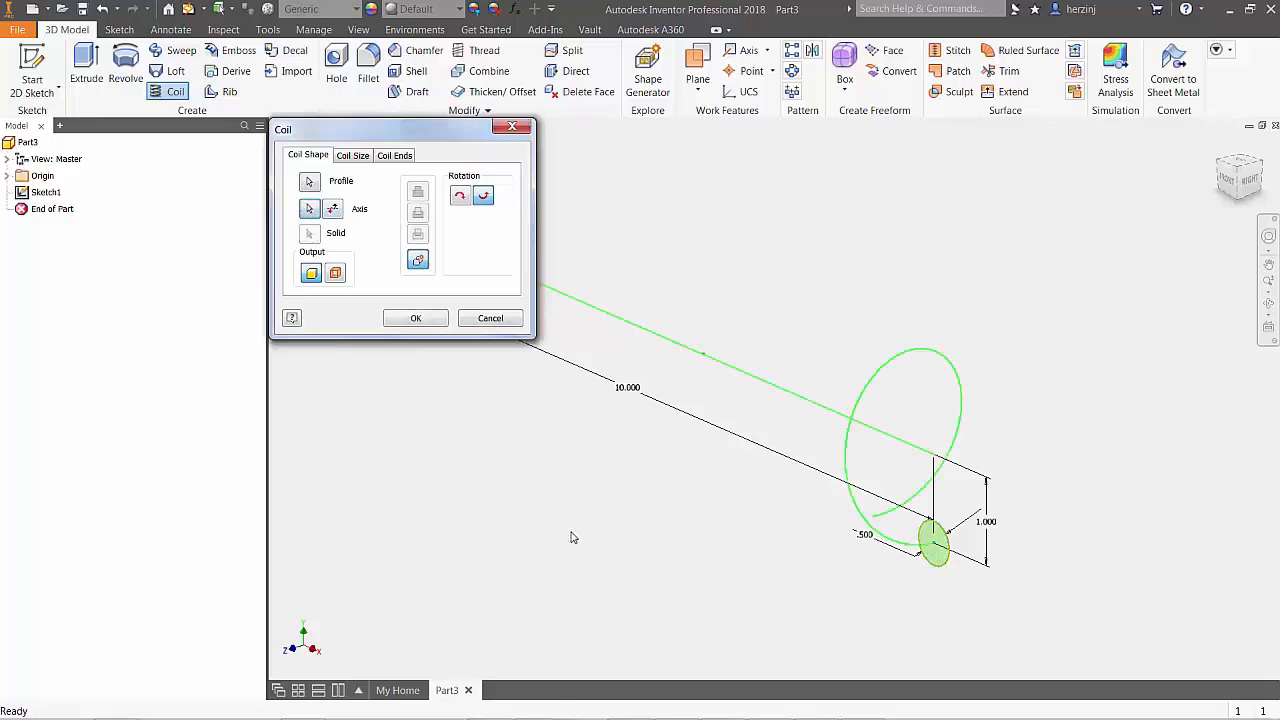
- Create Coil1 with 10 revolutions, 1 in pitch and zero taper
click(352, 155)
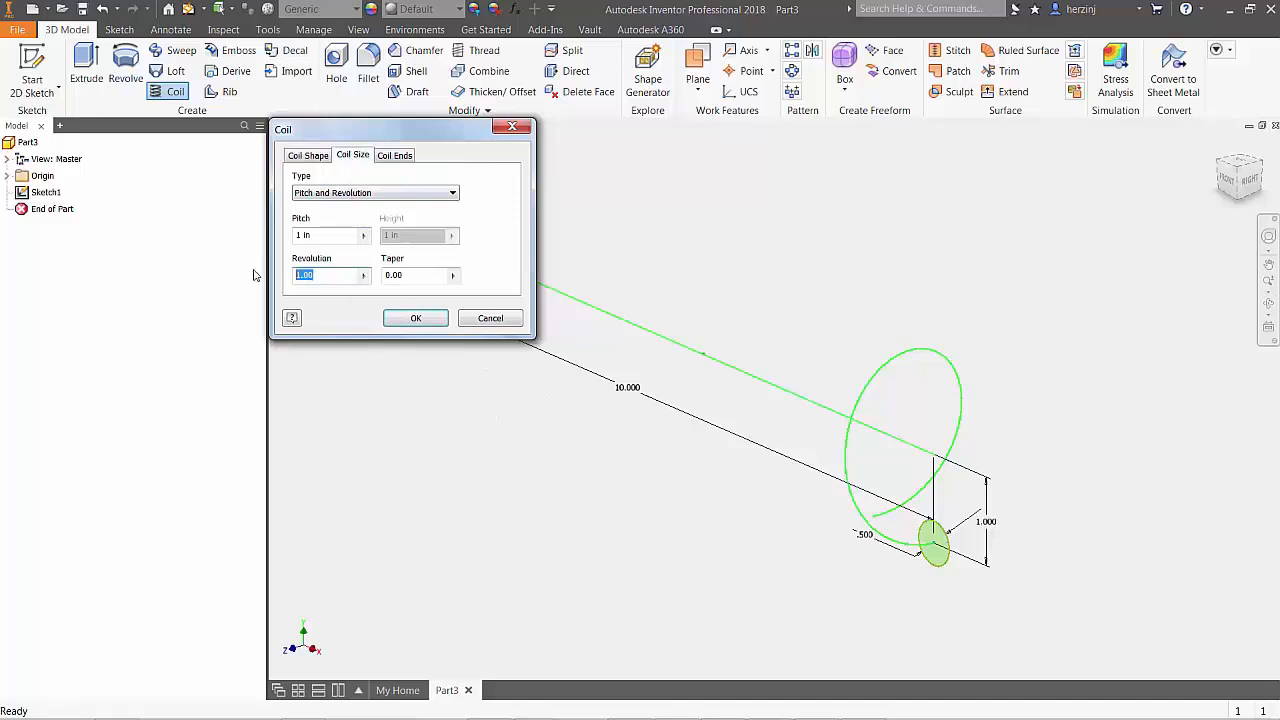
text(10)
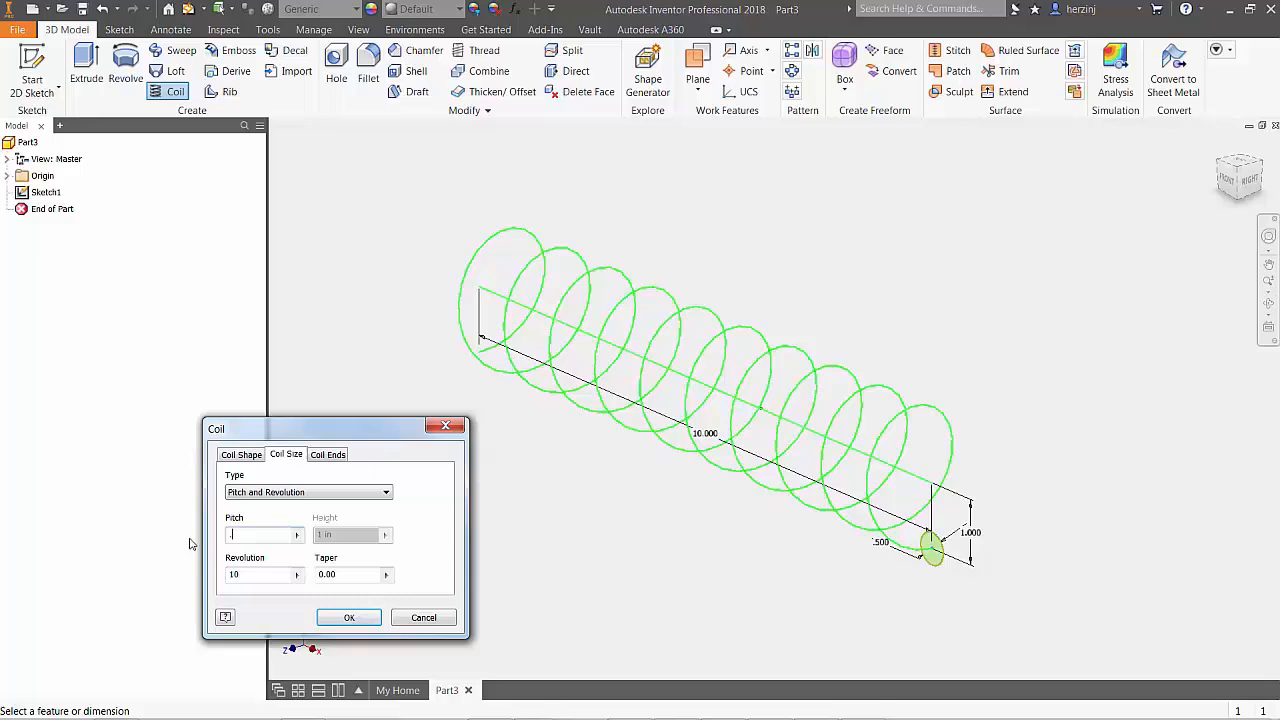
text(.5)
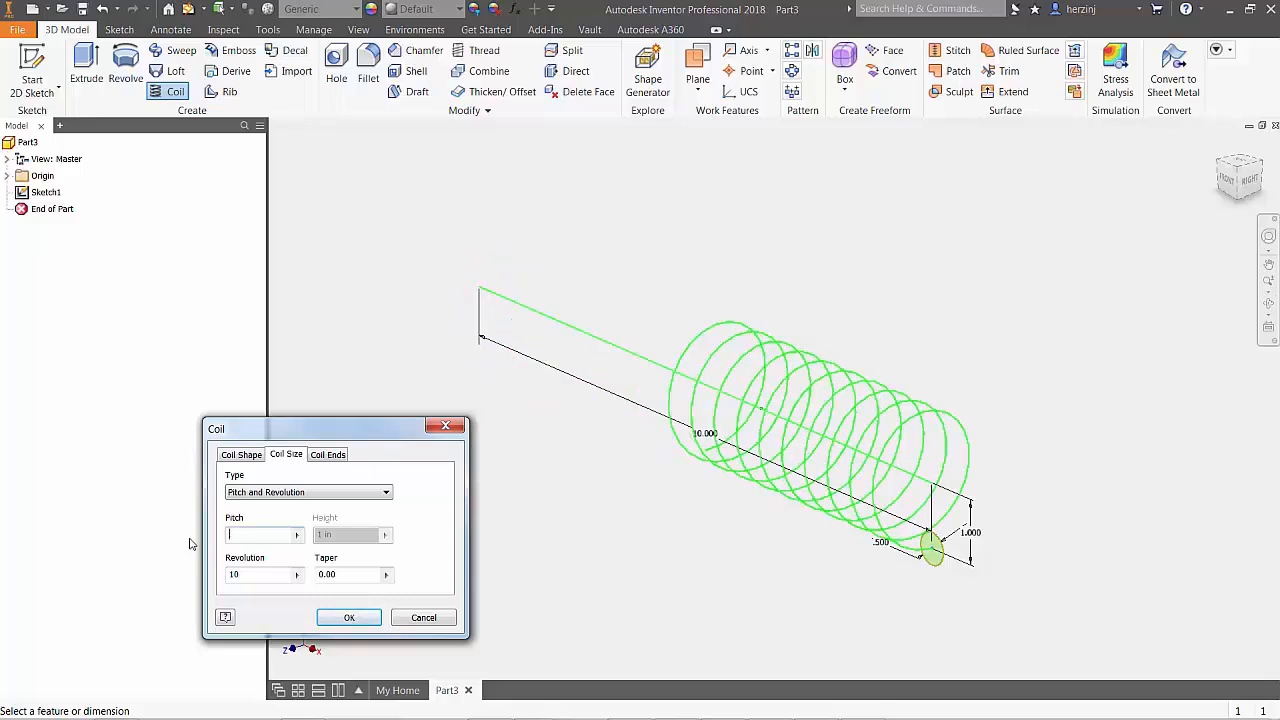
text(2)
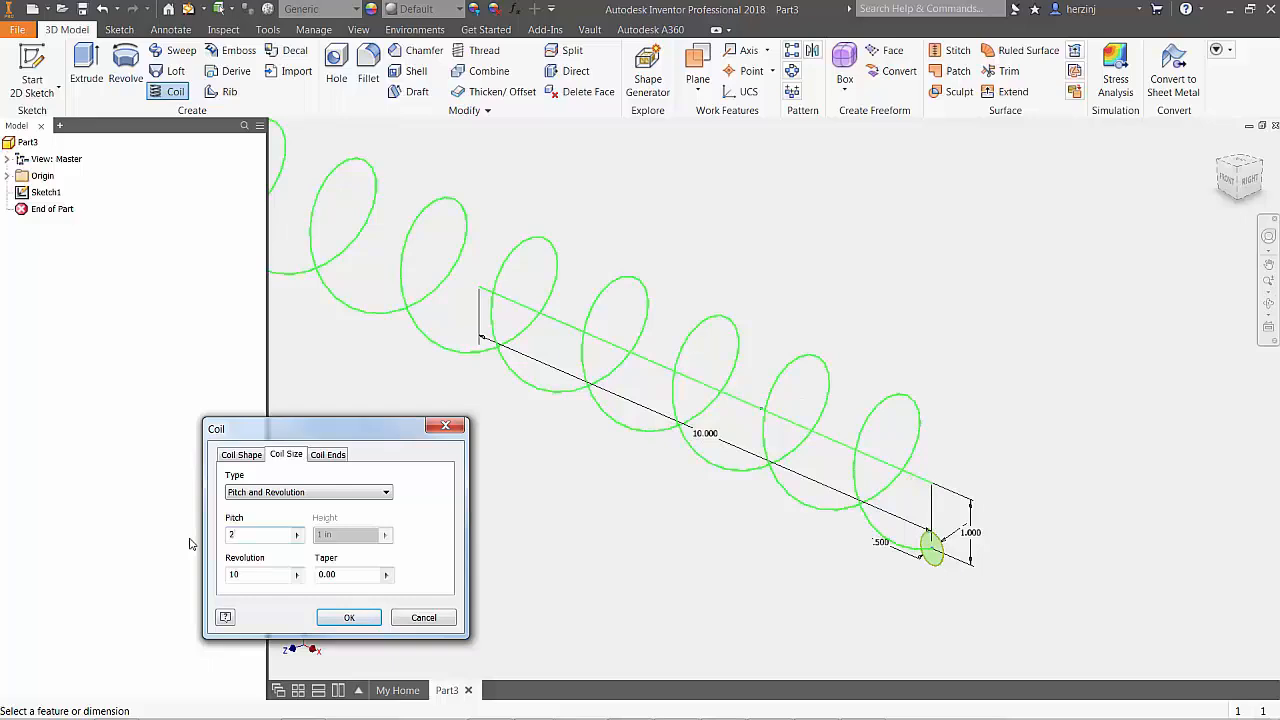
text(1)
click(354, 574)
text(0)
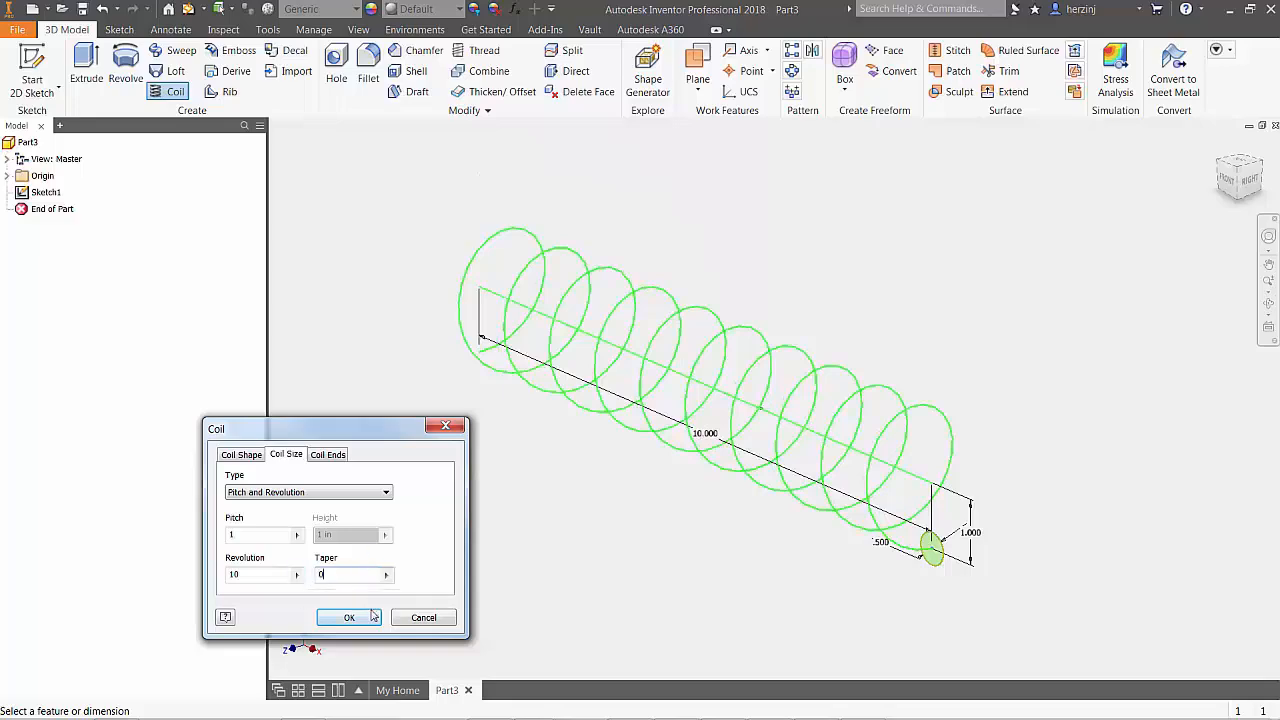
click(349, 617)
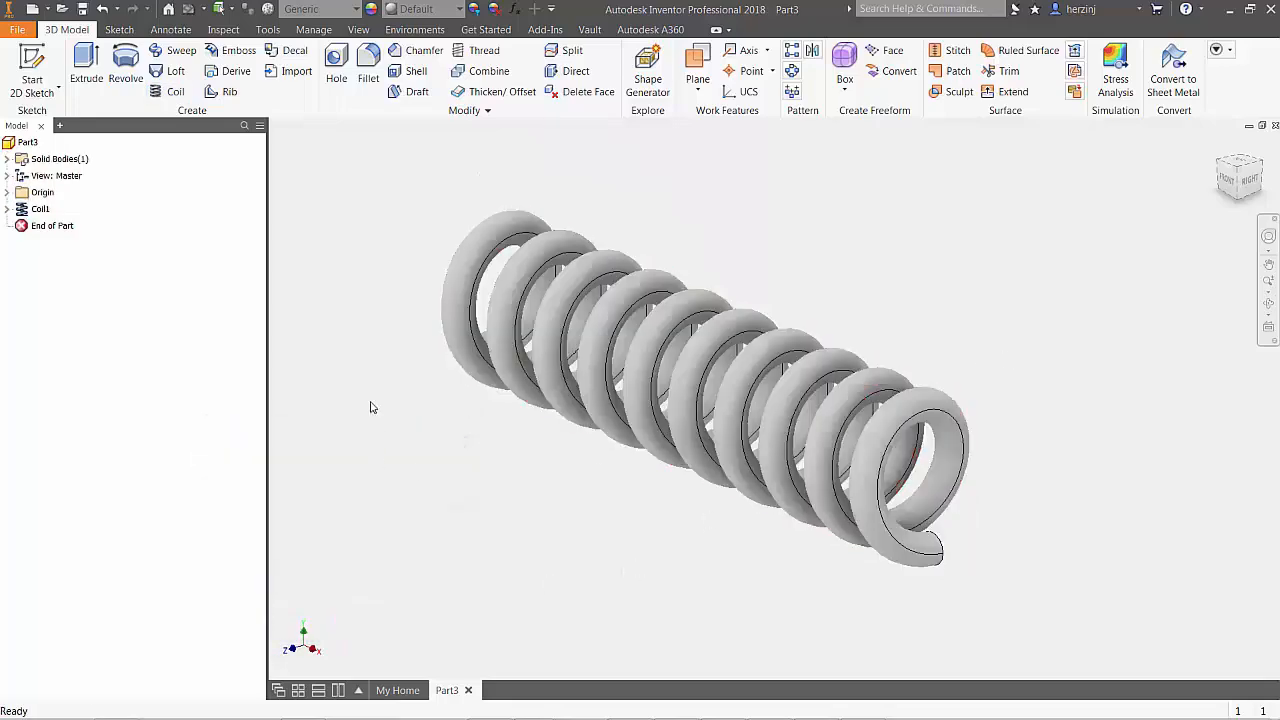